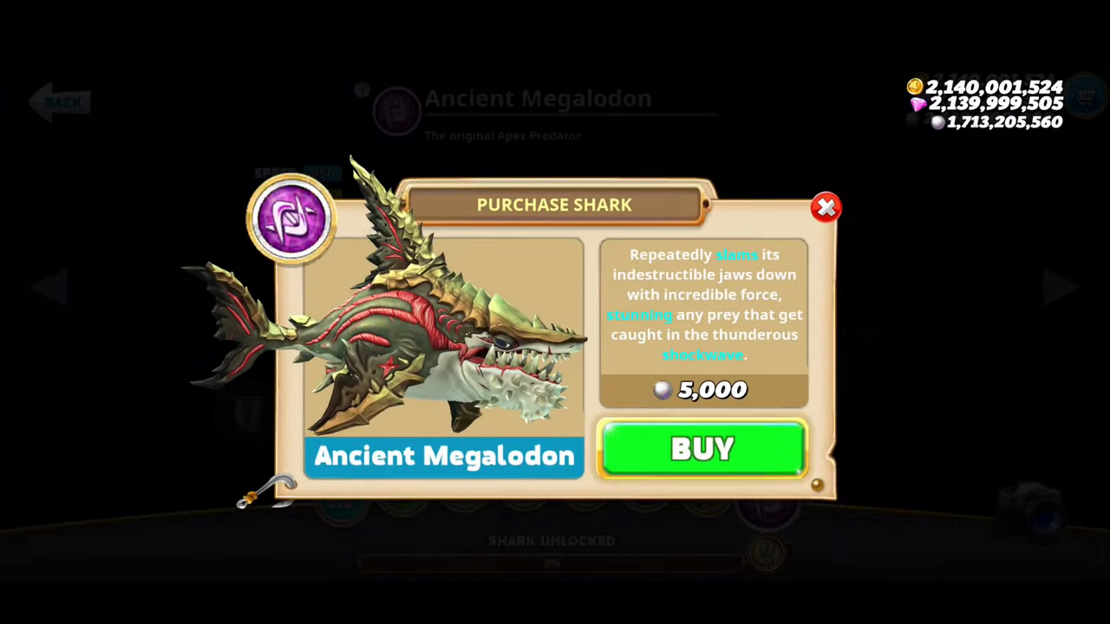
Step: Buy the Ancient Megalodon with pearls, check its ability info and leave it selected
left_click(702, 449)
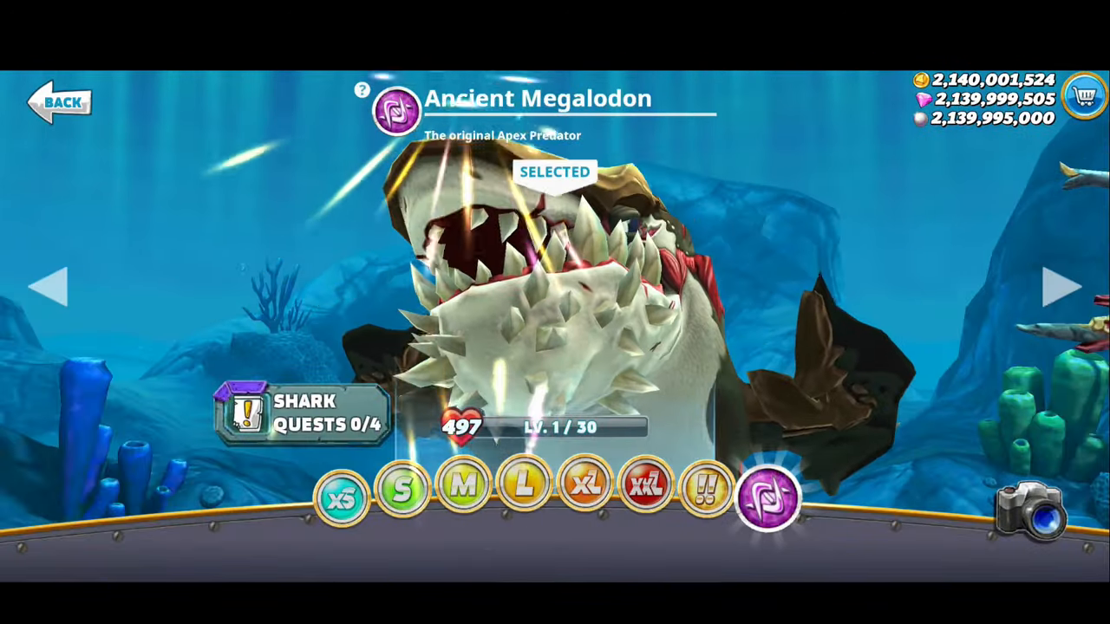
left_click(360, 90)
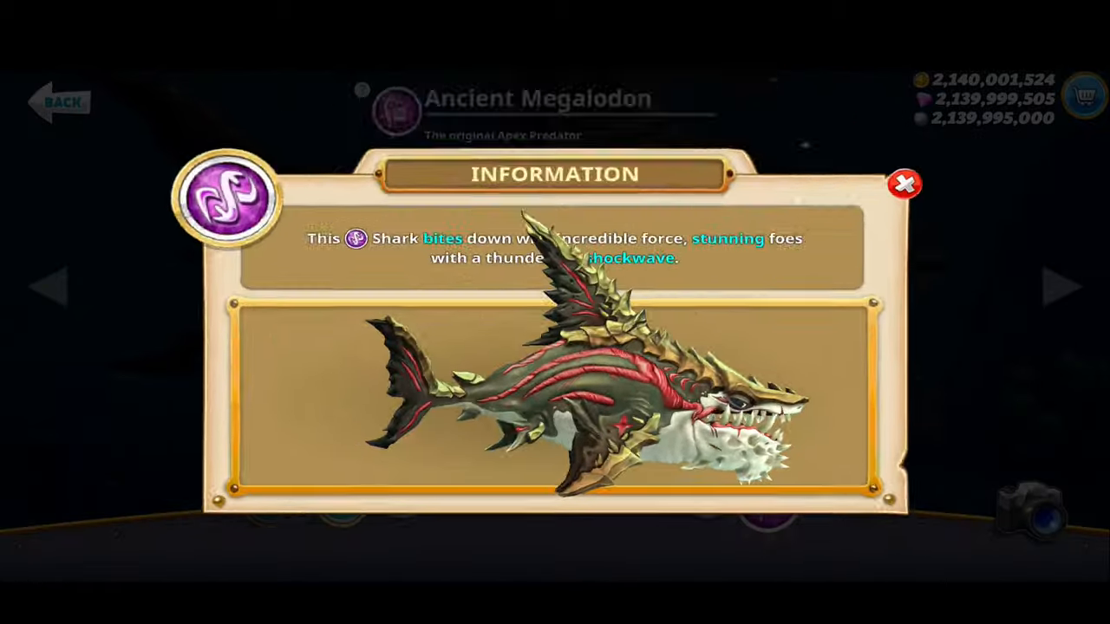
left_click(905, 183)
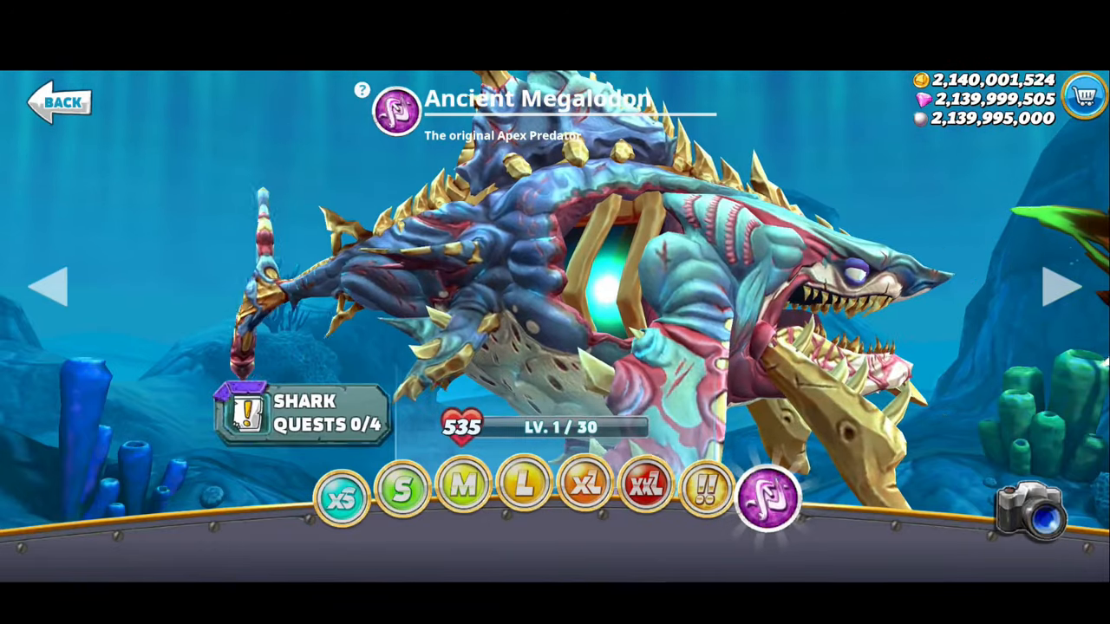
left_click(1061, 288)
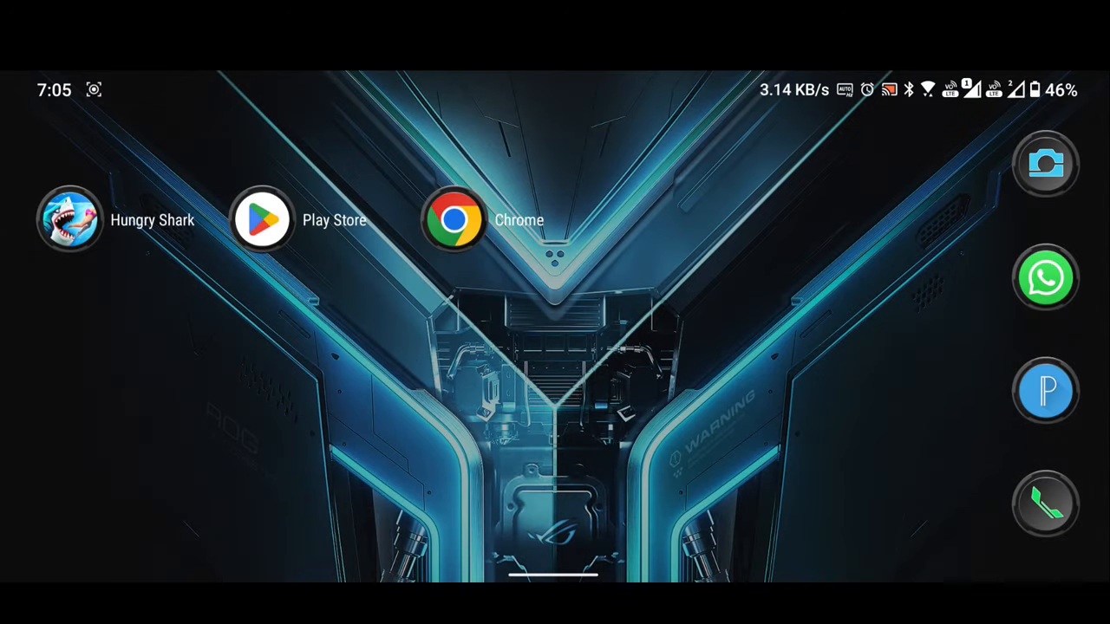
Step: Search Play Store for 'zarchiver' and install ZArchiver from its listing
left_click(264, 218)
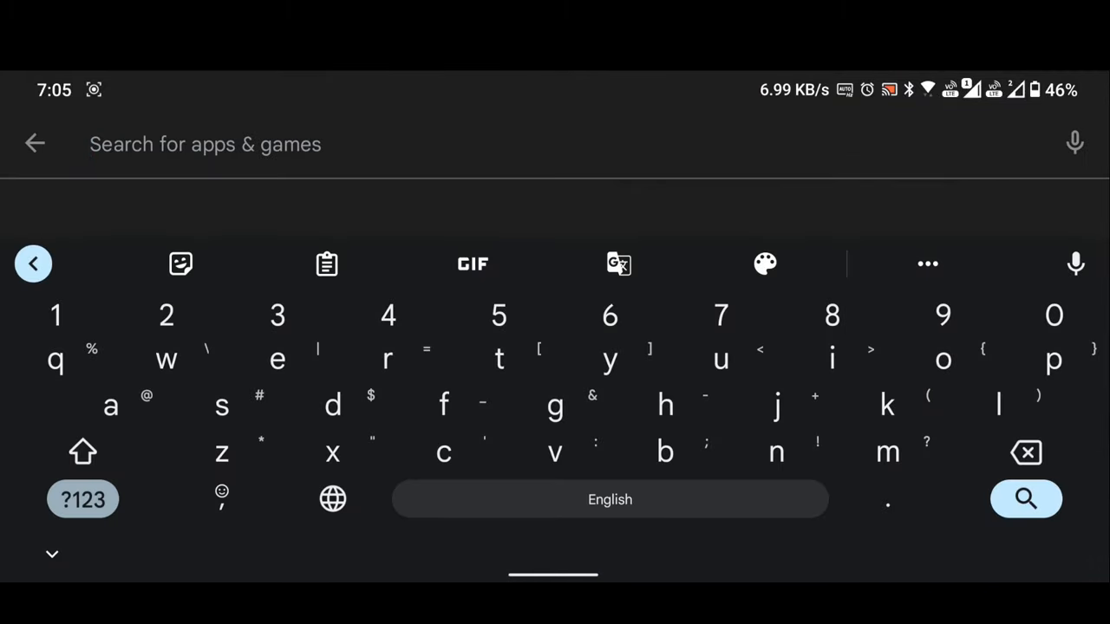
type("zarchiver")
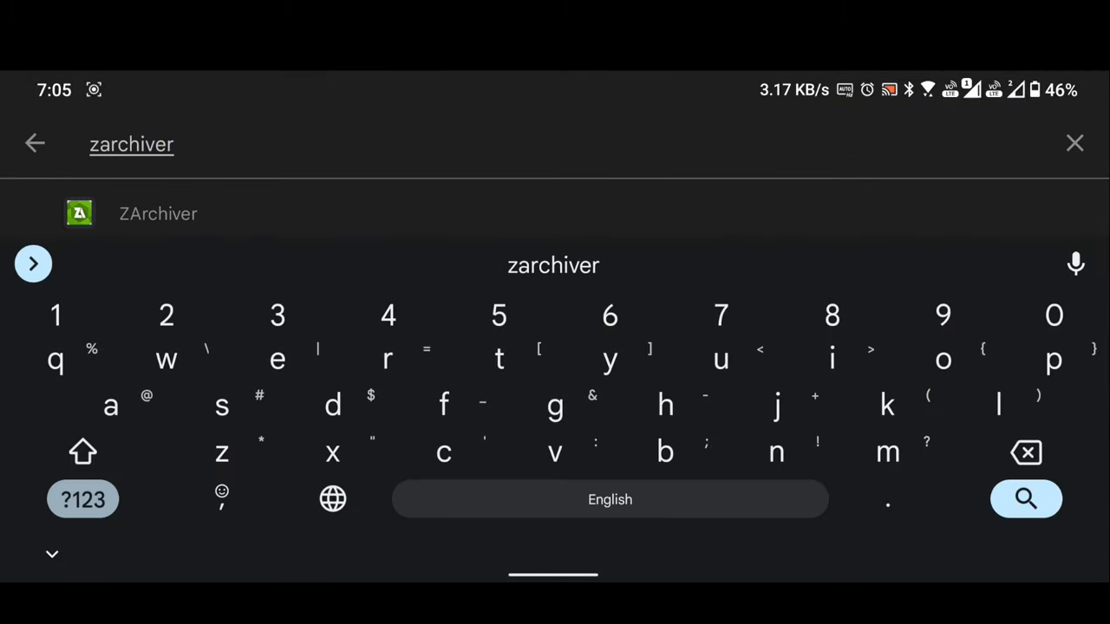
left_click(1026, 499)
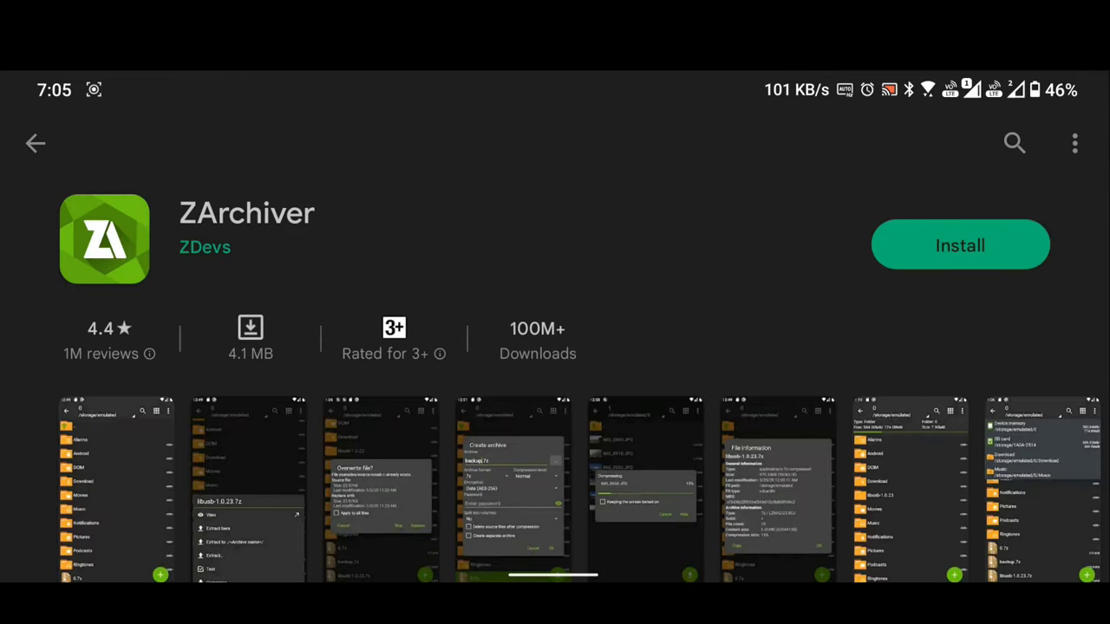
left_click(958, 245)
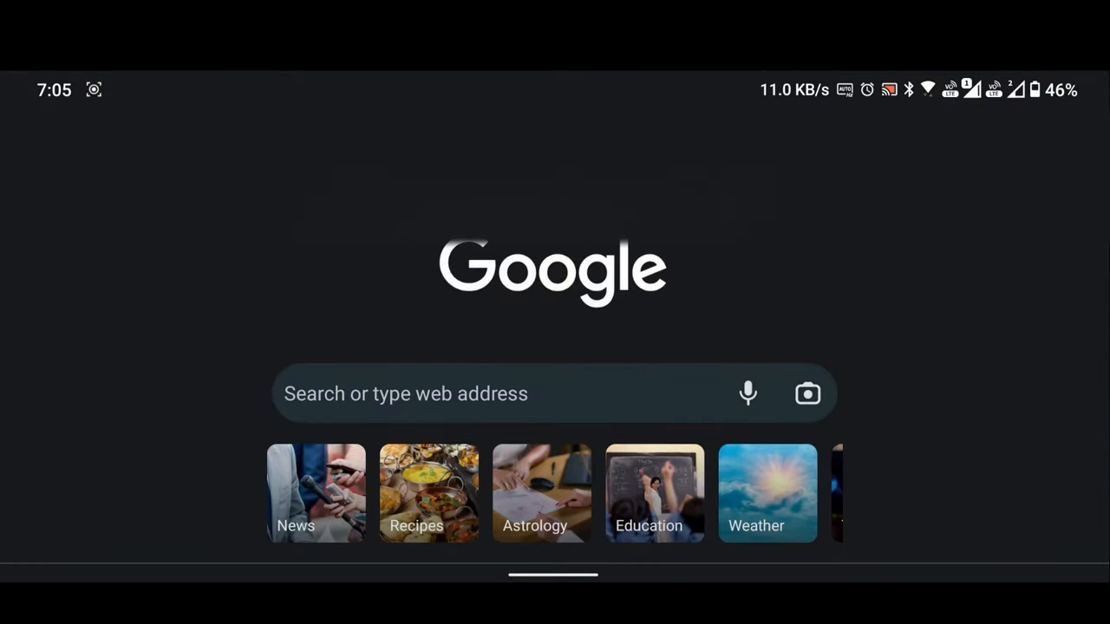
Step: Load the cgfacts unlimited coins article and reveal its DOWNLOAD link
left_click(485, 394)
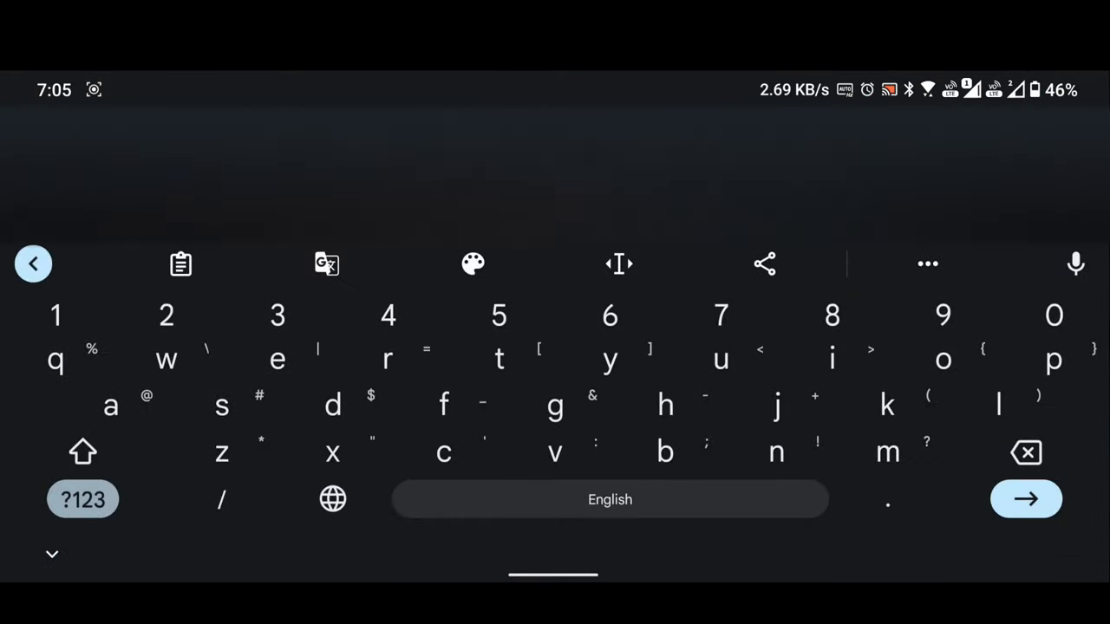
left_click(33, 263)
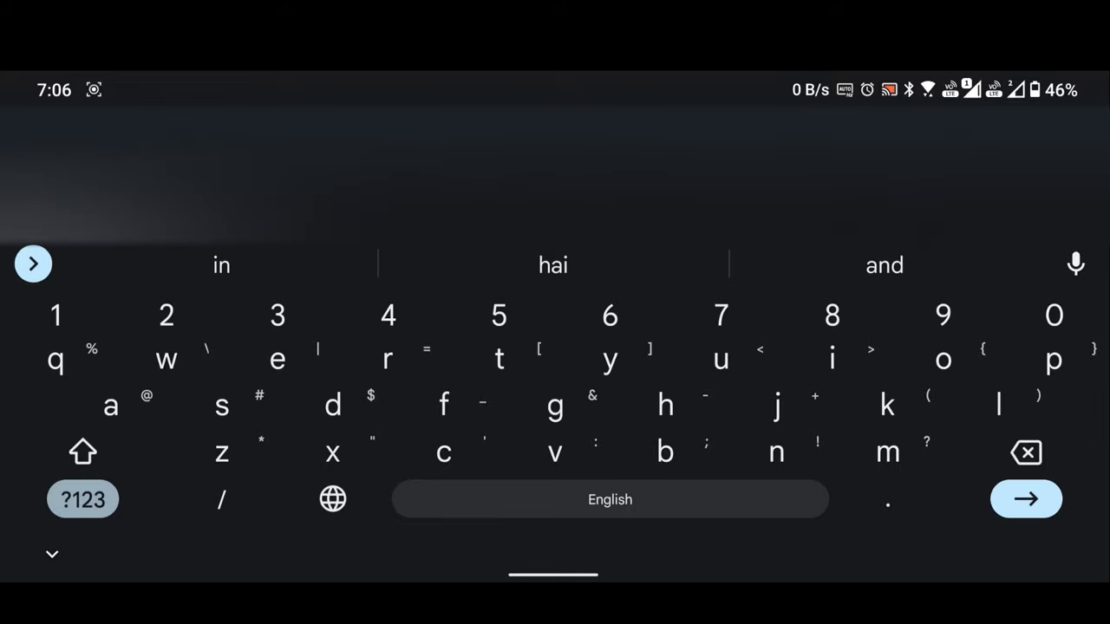
left_click(33, 264)
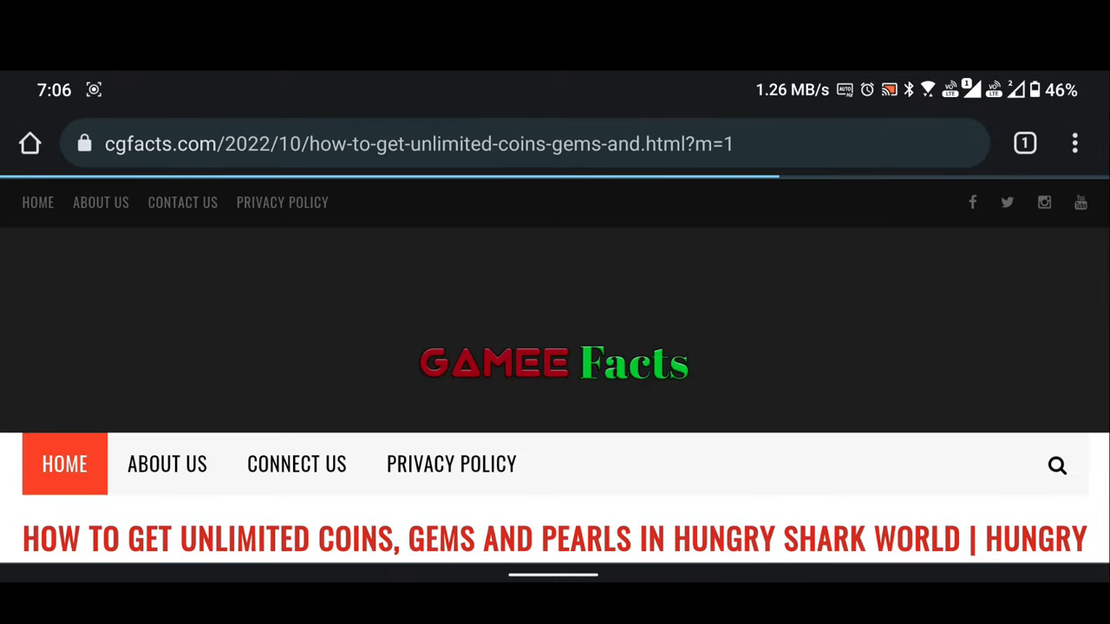
scroll("down", 3)
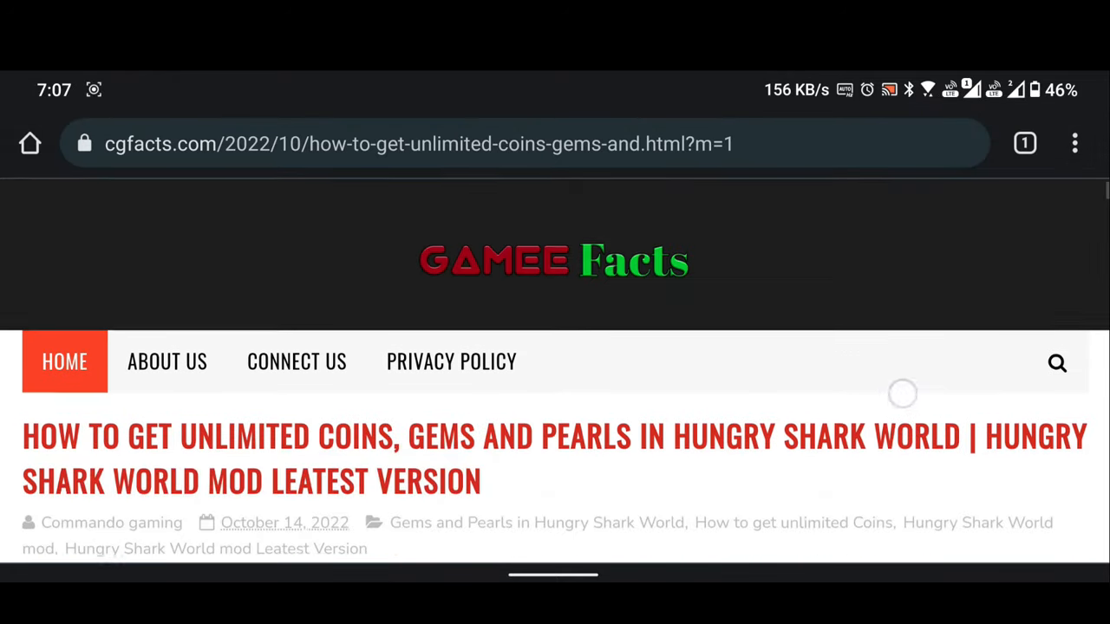
scroll("down", 3)
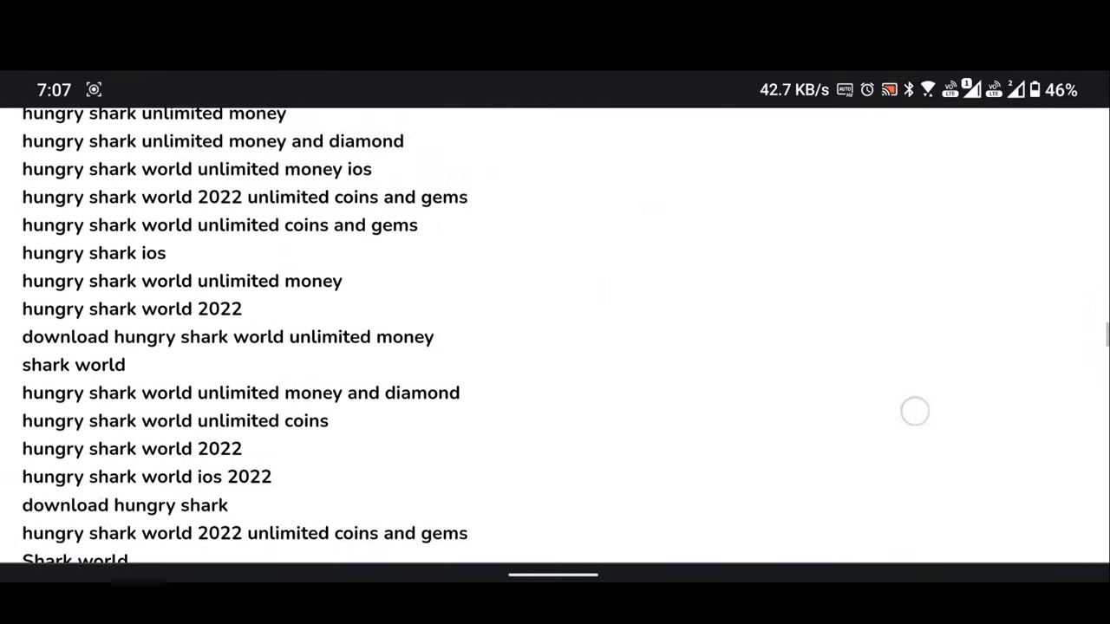
scroll("down", 3)
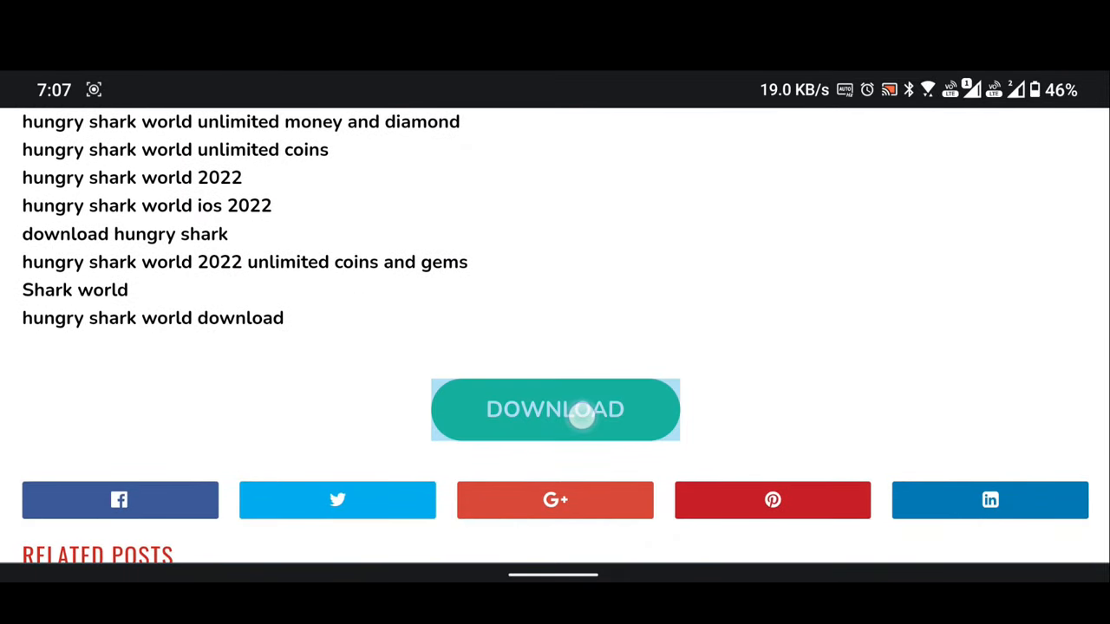
left_click(554, 409)
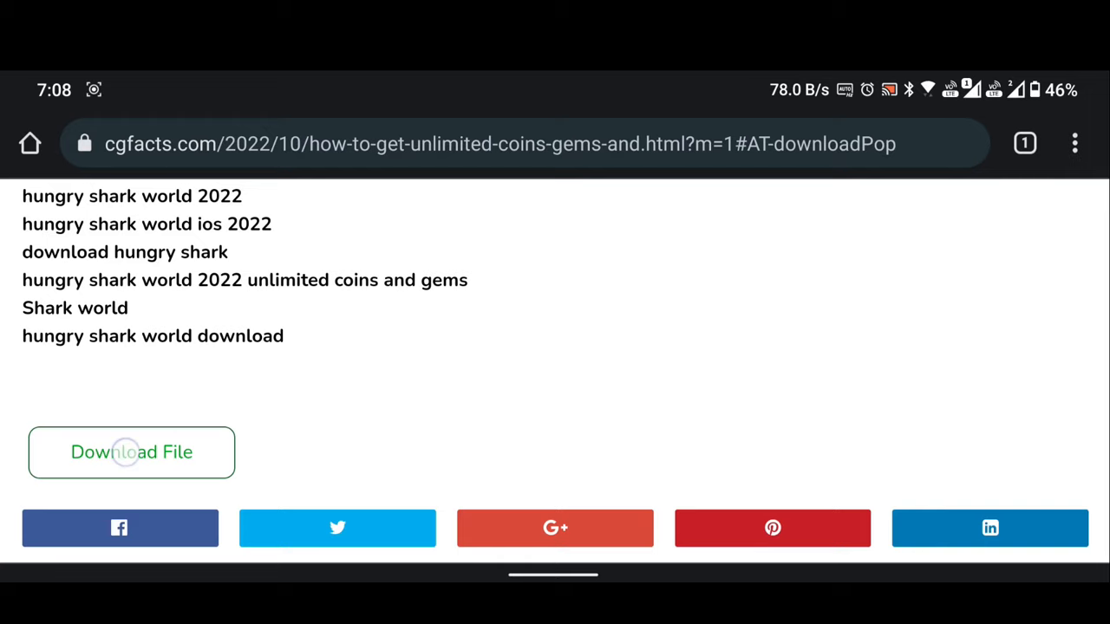
Step: Follow Download File and the orange DOWNLOAD banner to the MediaFire page, dismissing the ad
left_click(132, 450)
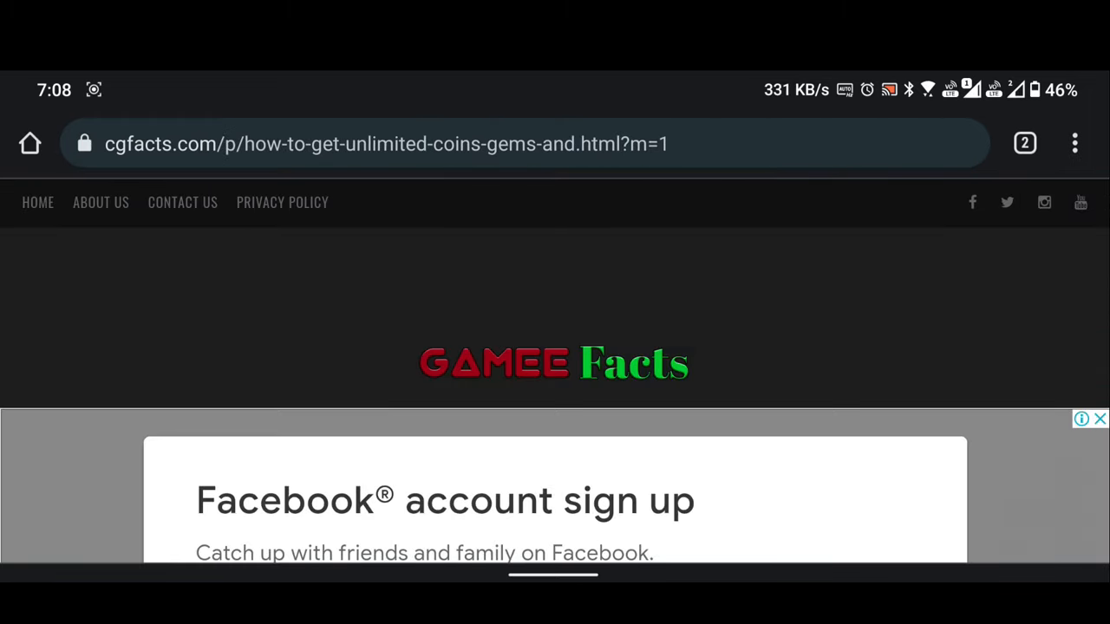
scroll("down", 3)
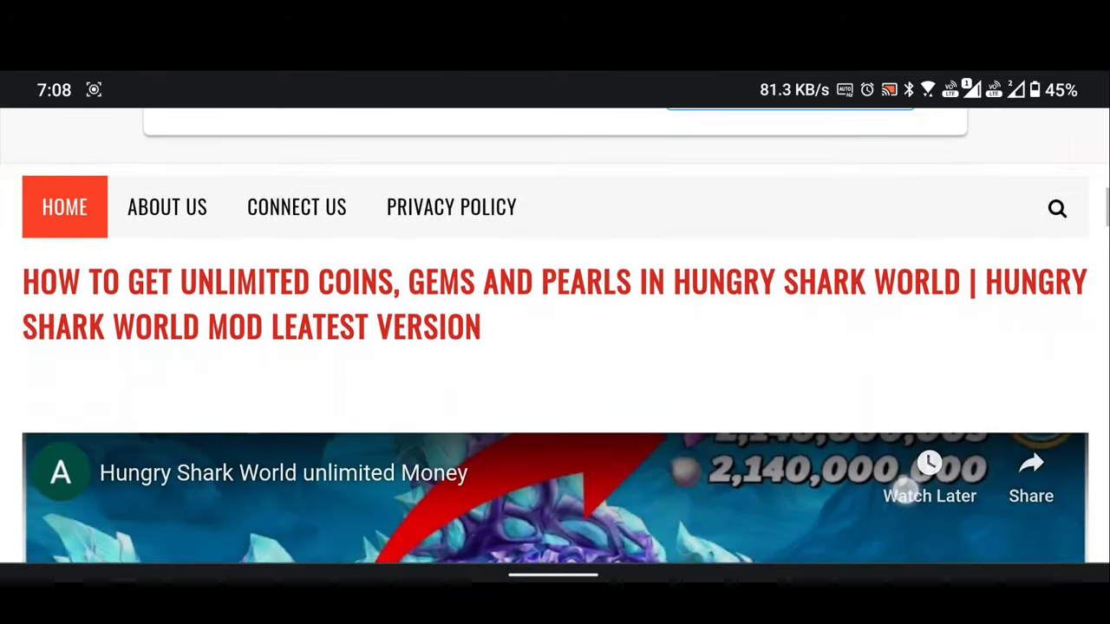
scroll("down", 3)
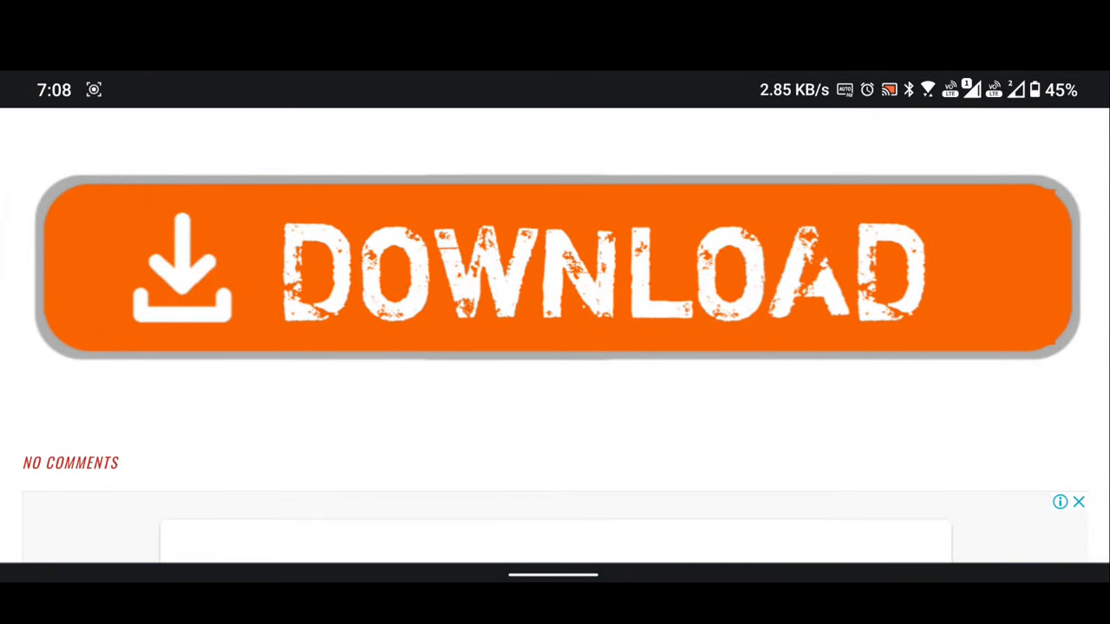
left_click(555, 267)
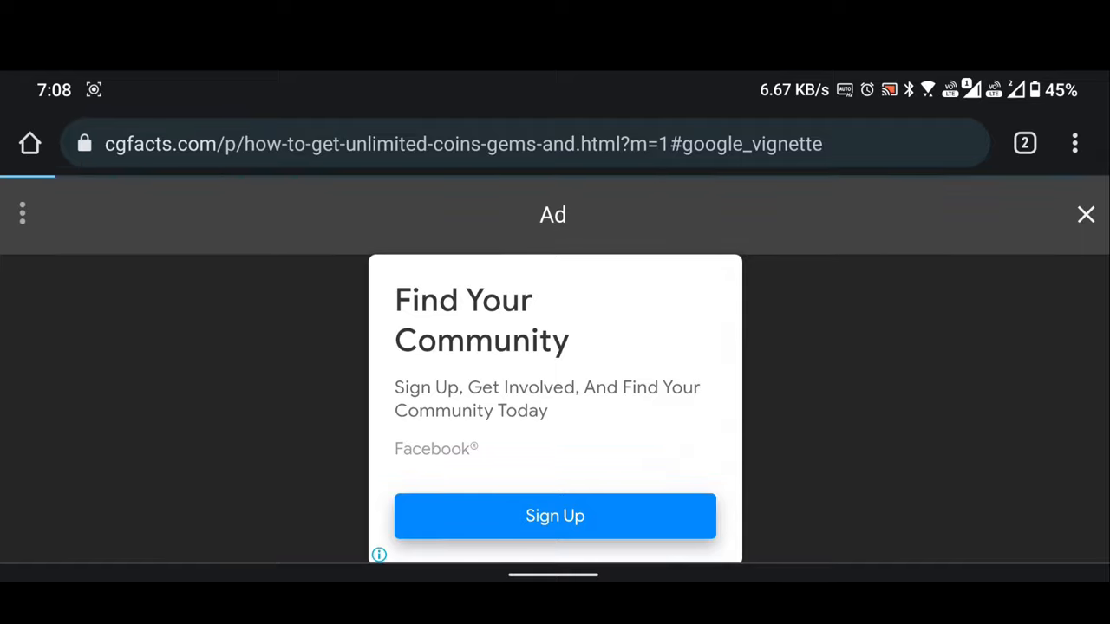
left_click(1086, 215)
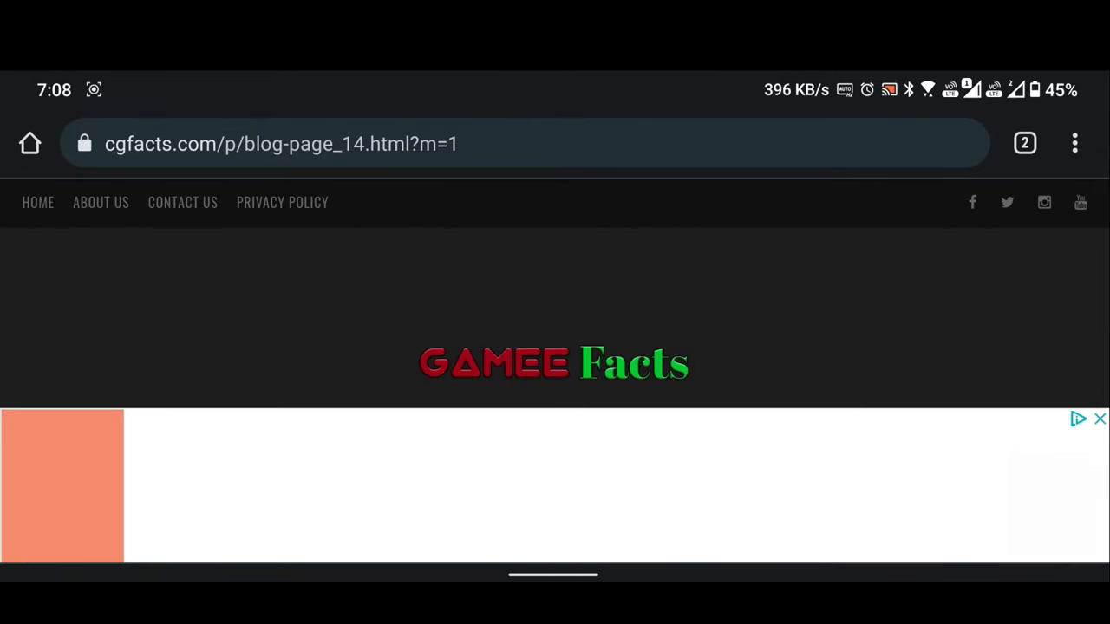
scroll("down", 3)
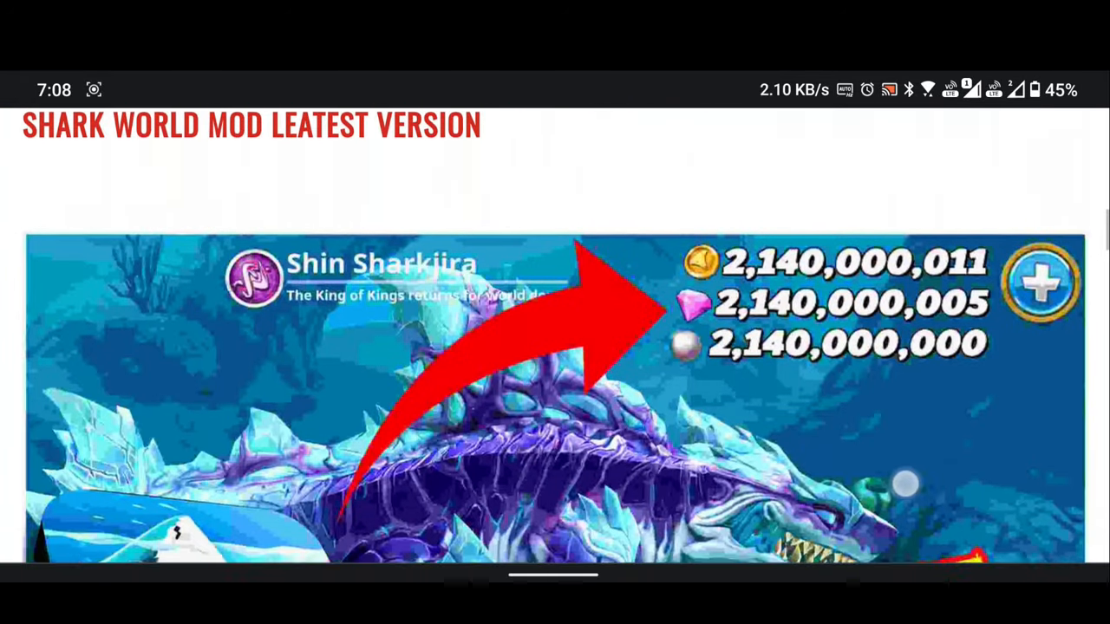
scroll("down", 3)
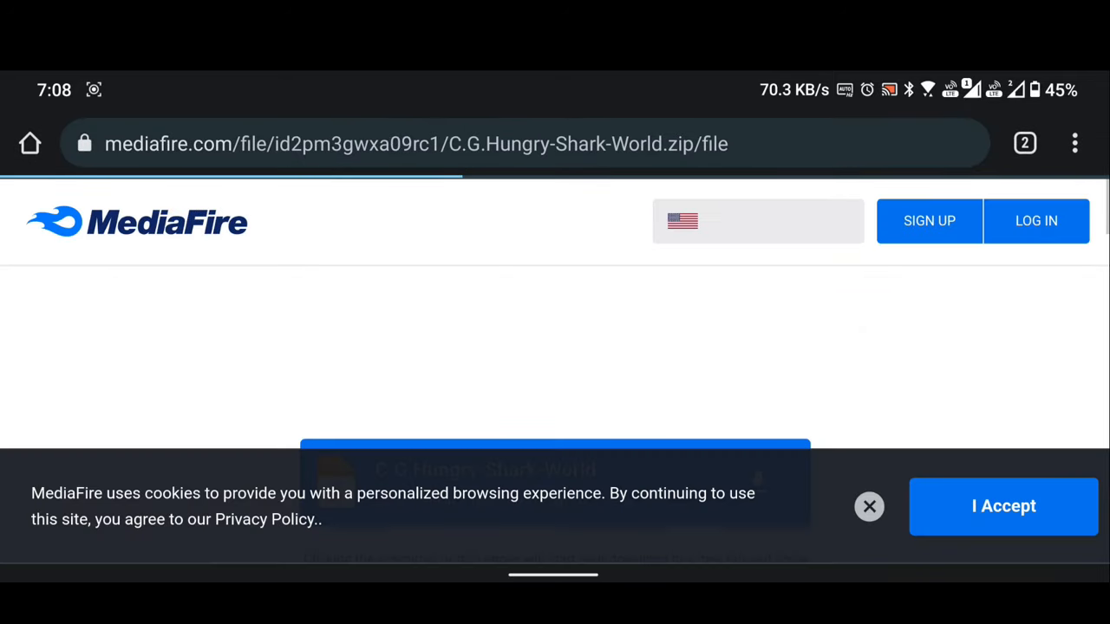
Step: Accept MediaFire's cookies and download the 12.78 KB C.G.Hungry-Shark-World zip
left_click(1002, 506)
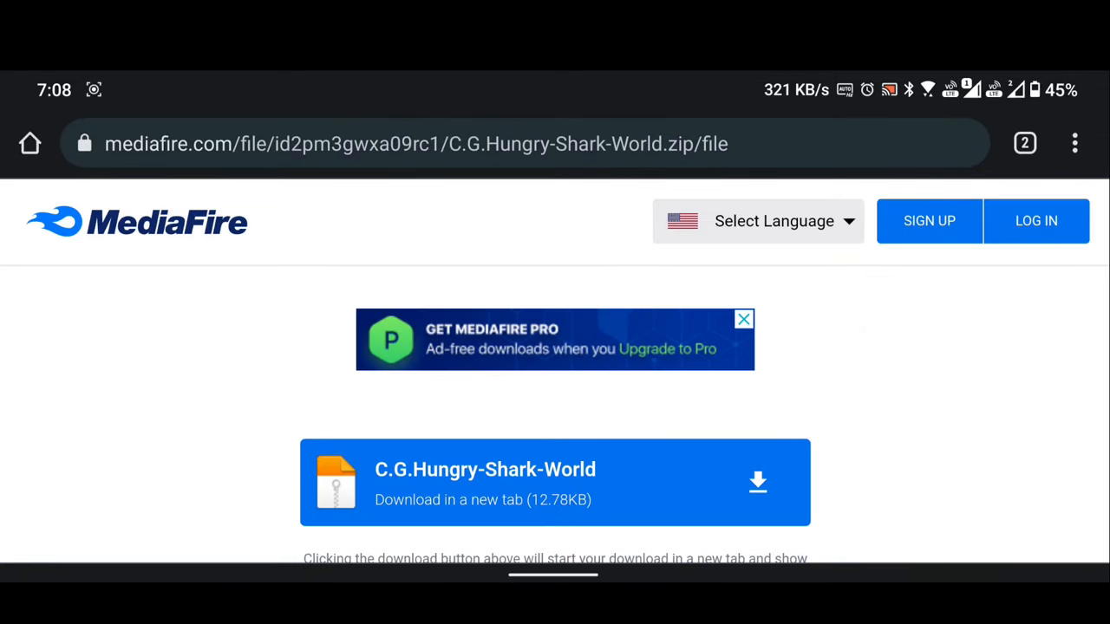
left_click(756, 482)
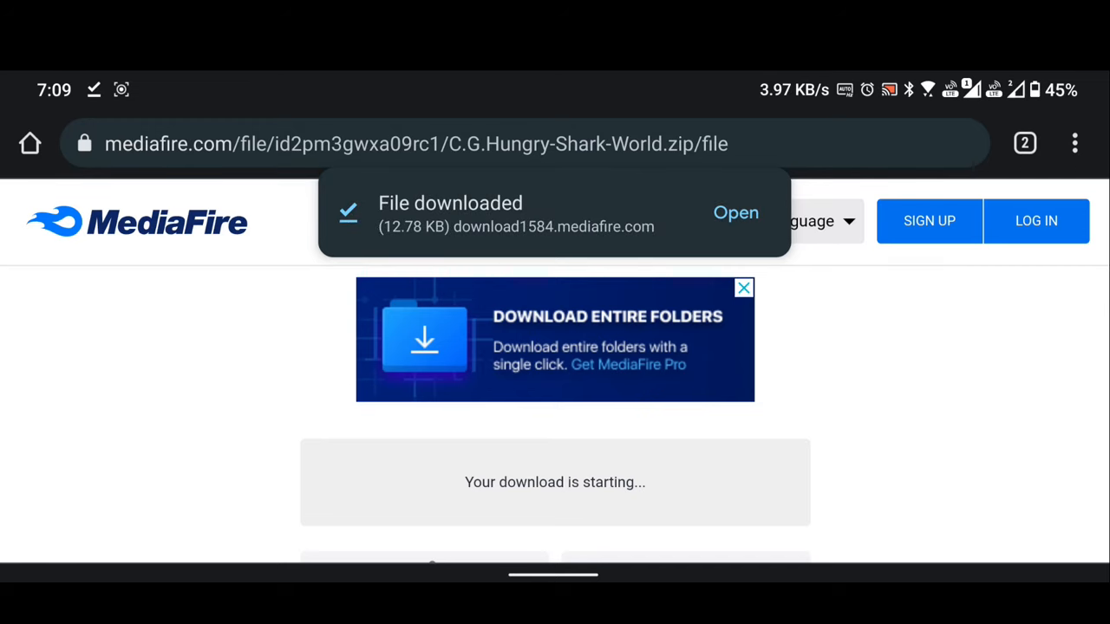
key("Home")
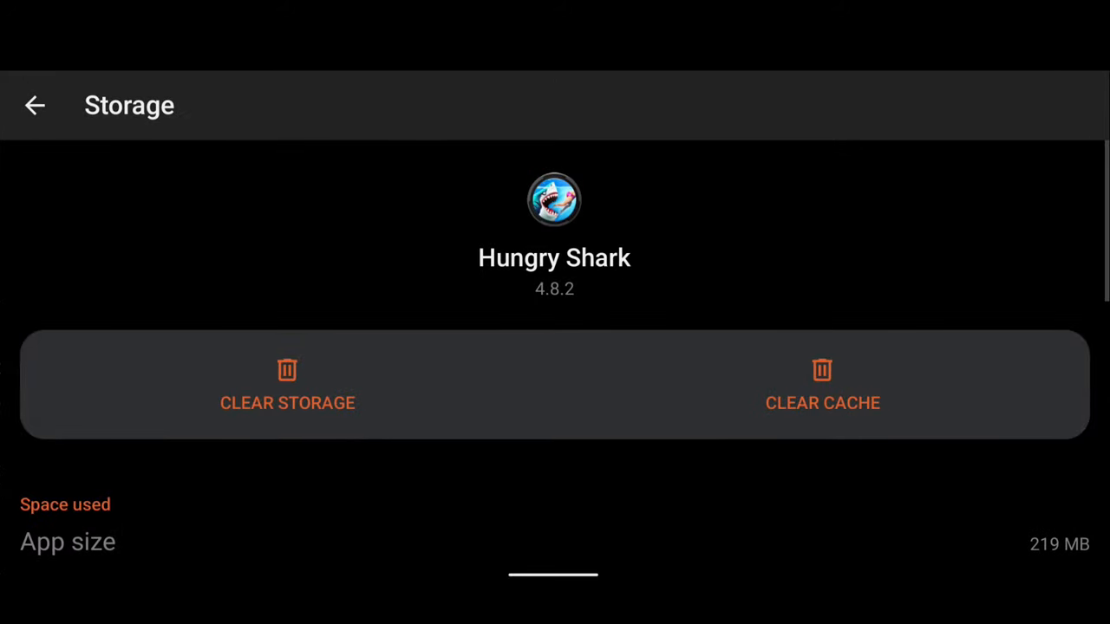
Step: Clear Hungry Shark's storage so the game starts fresh
left_click(287, 402)
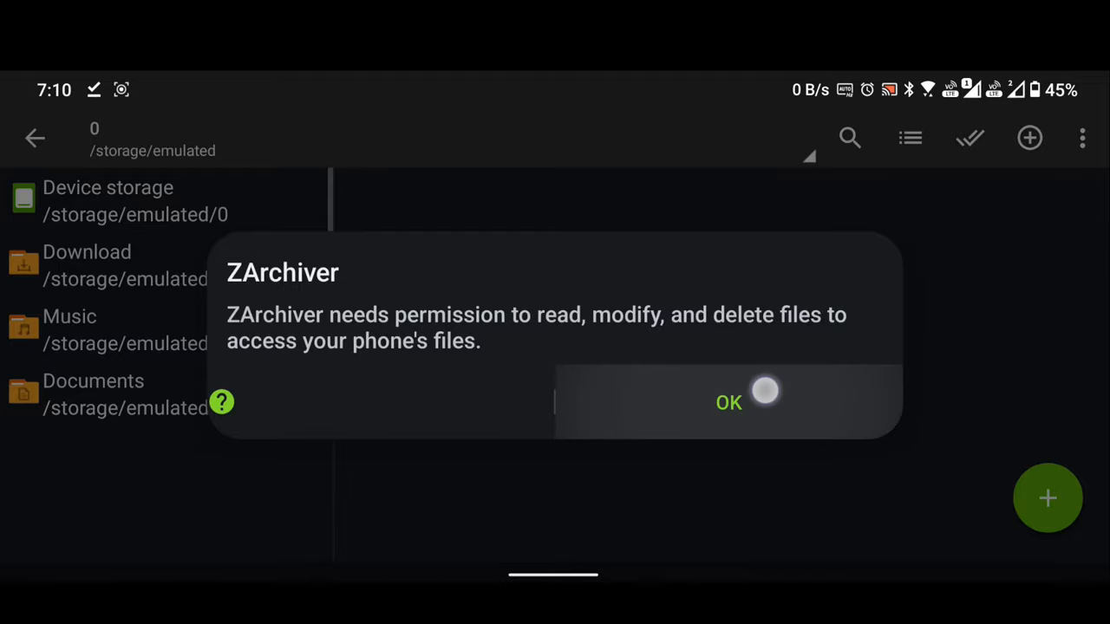
Step: Grant ZArchiver all-files access and return to the internal storage listing
left_click(728, 402)
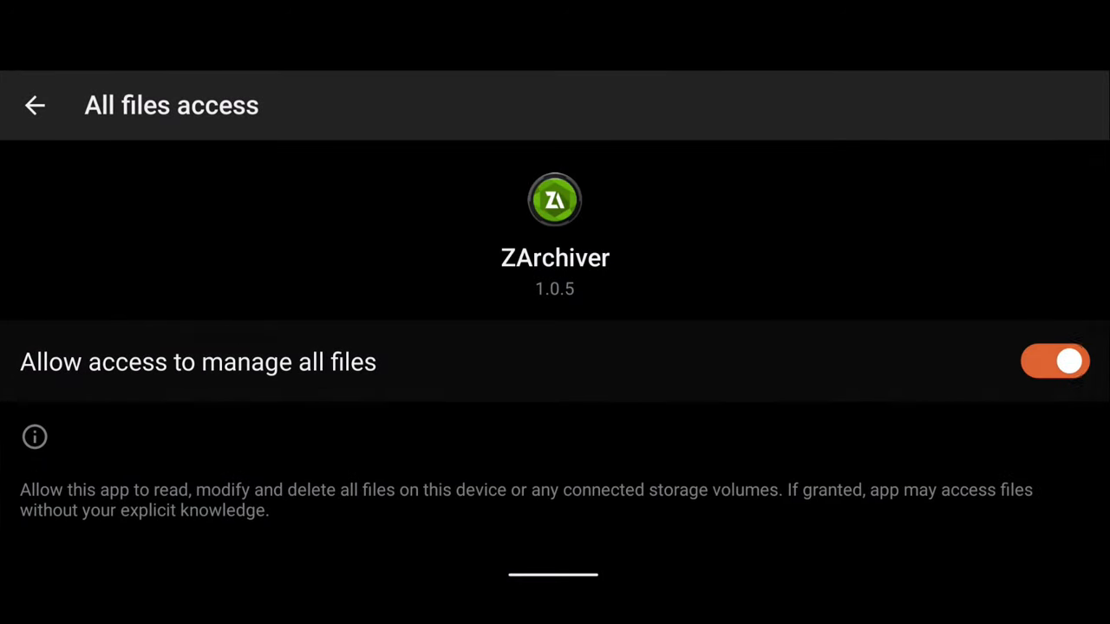
left_click(35, 106)
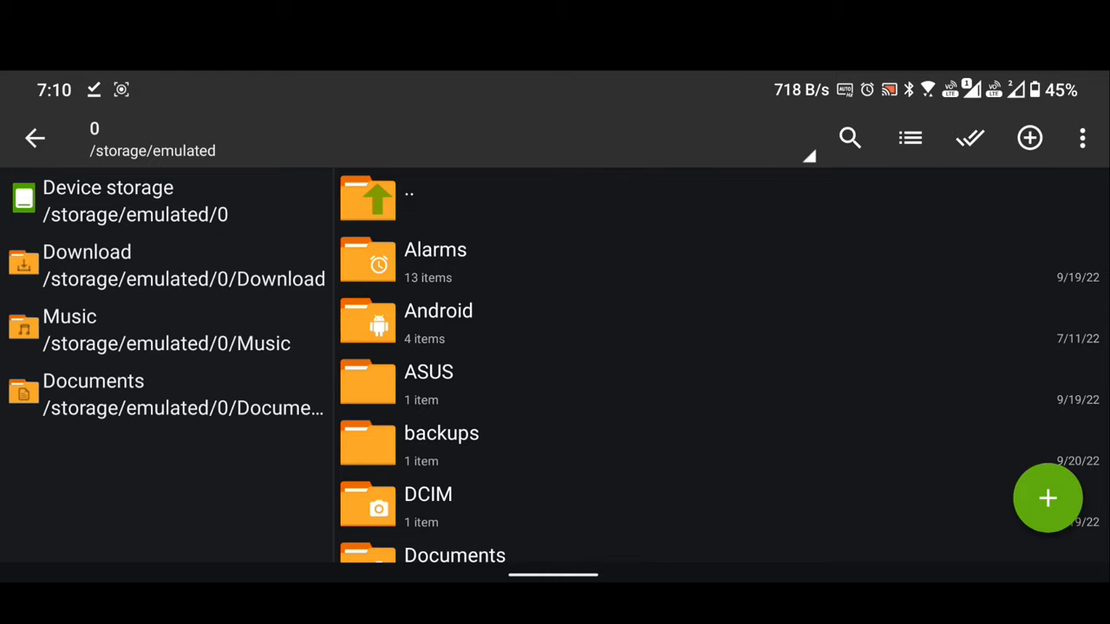
Step: Choose Extract here on C.G.Hungry-Shark-World.zip in the Download folder
scroll("up", 3)
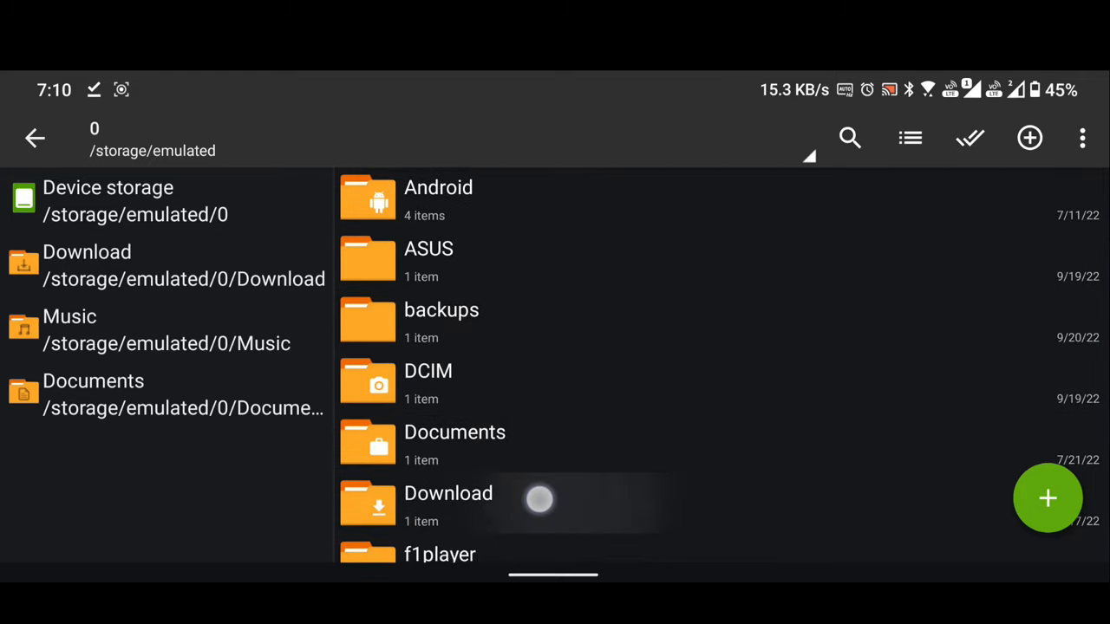
left_click(447, 506)
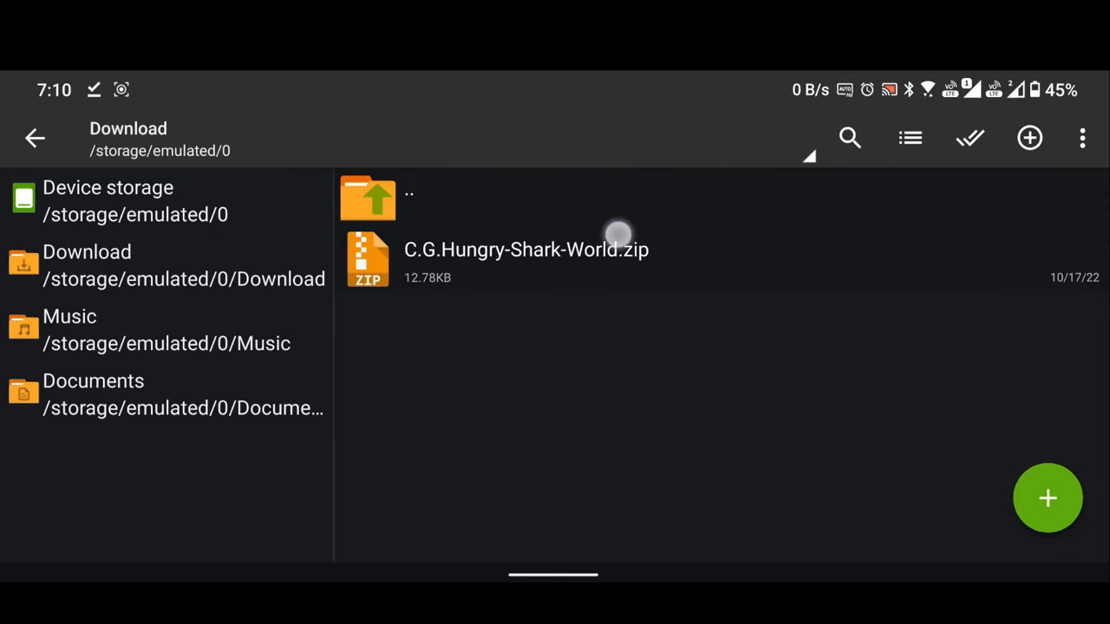
left_click(525, 249)
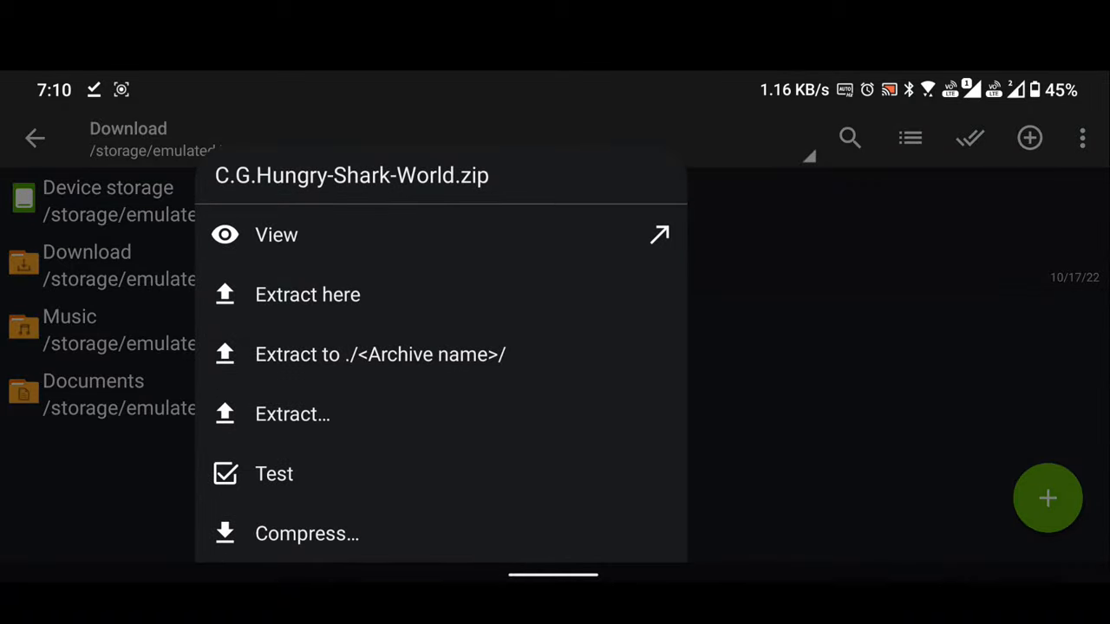
left_click(307, 295)
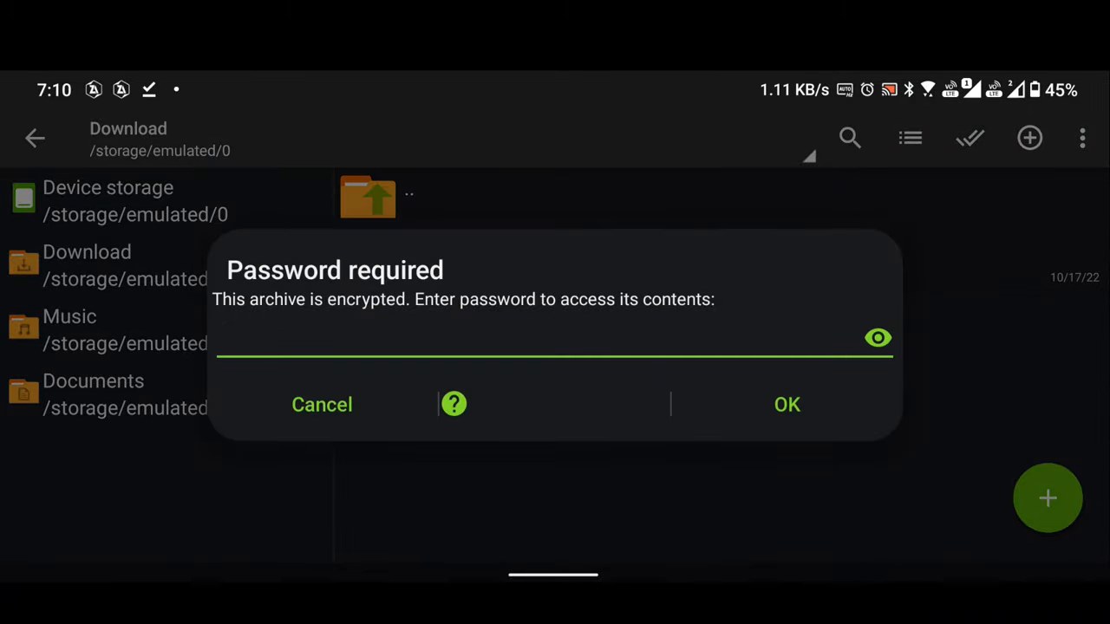
left_click(555, 338)
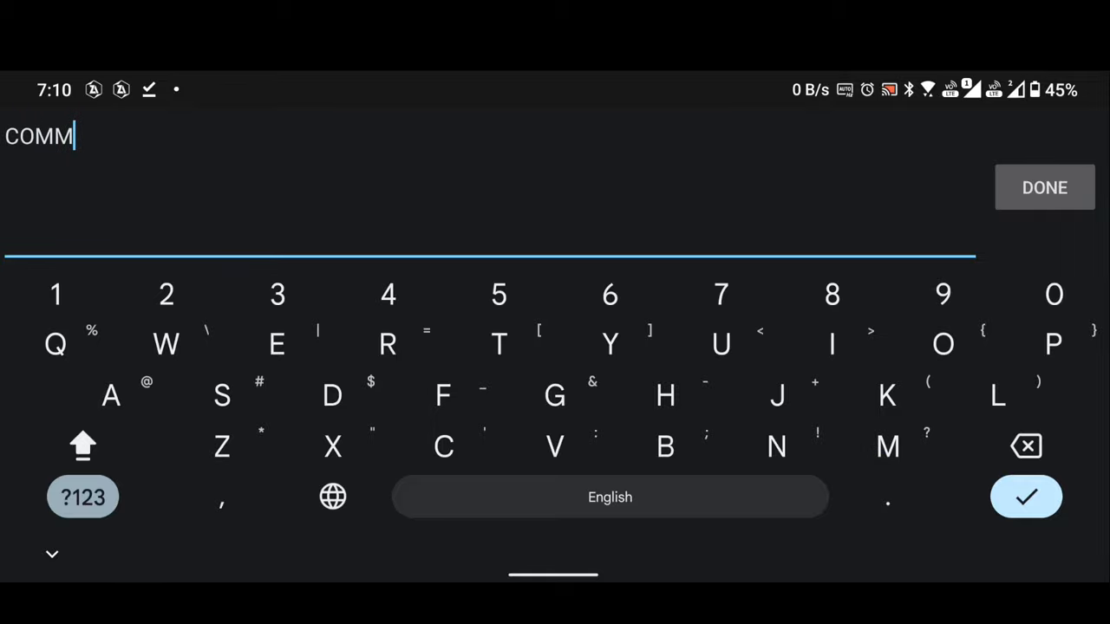
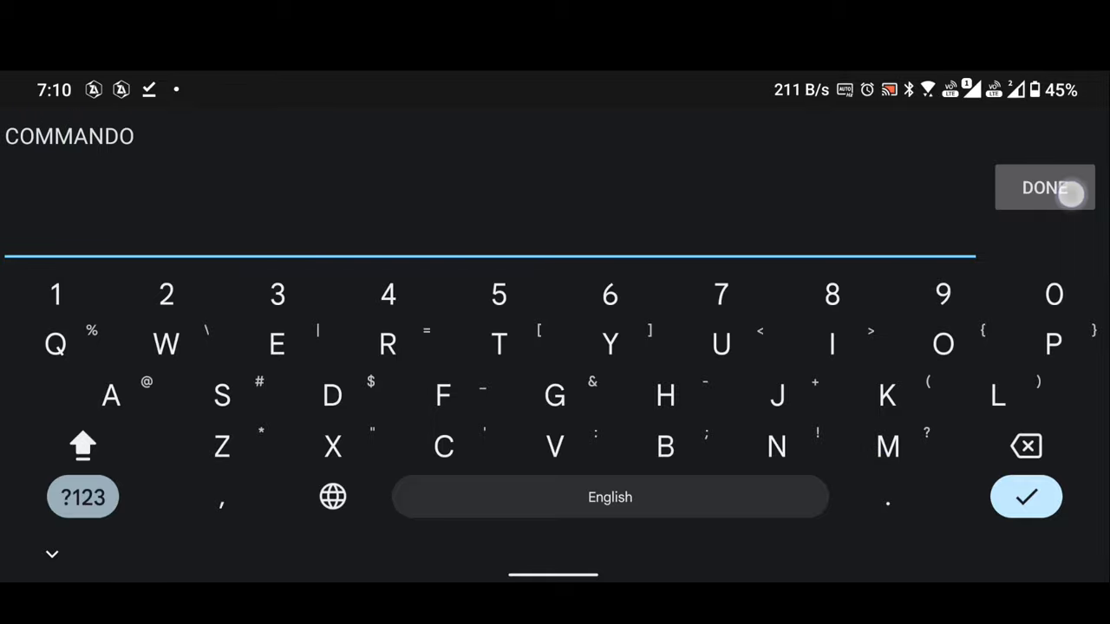
left_click(1044, 187)
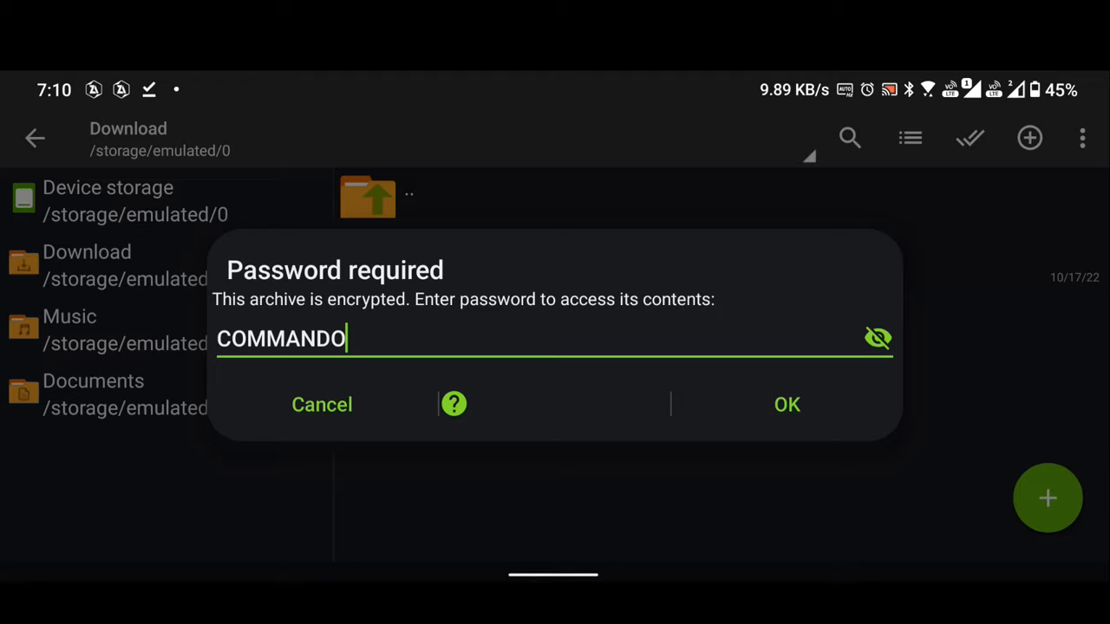
left_click(787, 404)
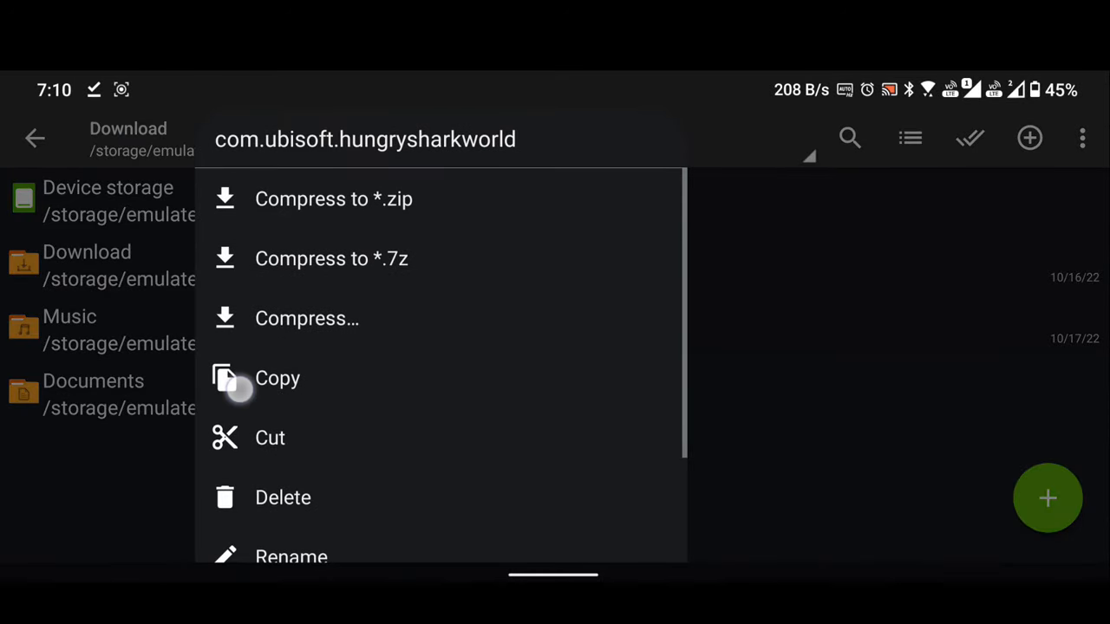
Step: Copy the com.ubisoft.hungrysharkworld folder and go up to device storage
left_click(277, 378)
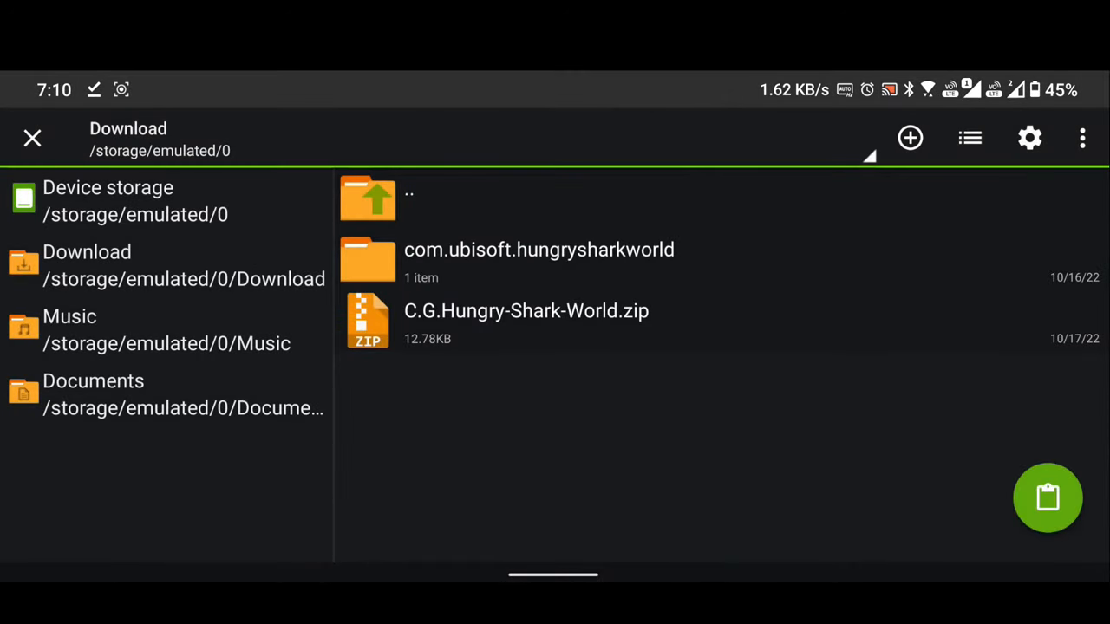
left_click(134, 196)
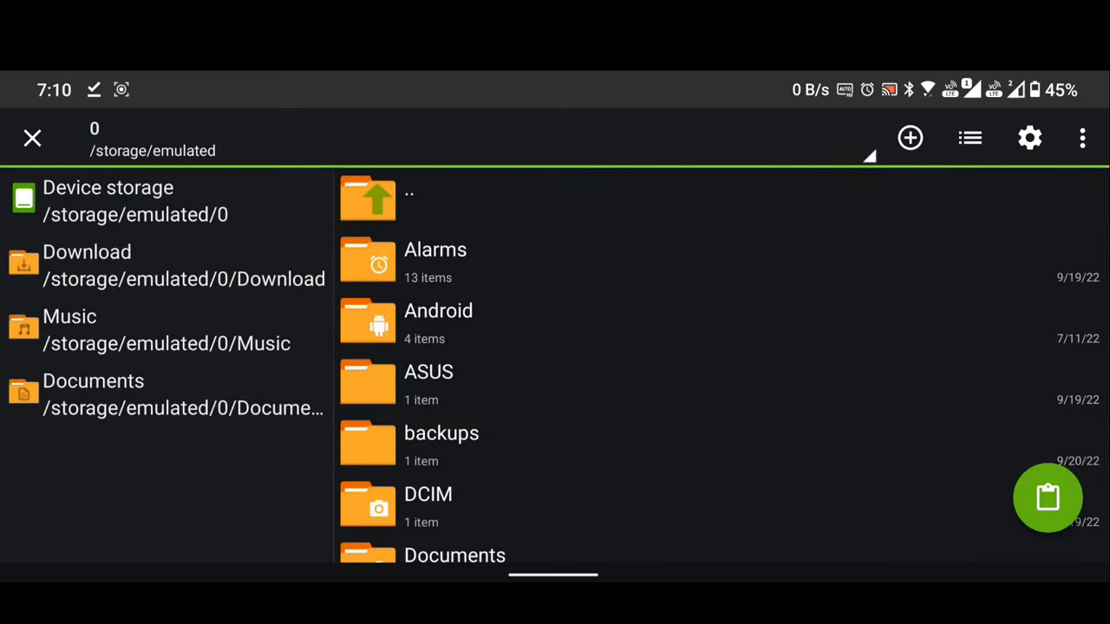
Step: Enter Android/data and grant ZArchiver access to that folder for pasting
left_click(437, 310)
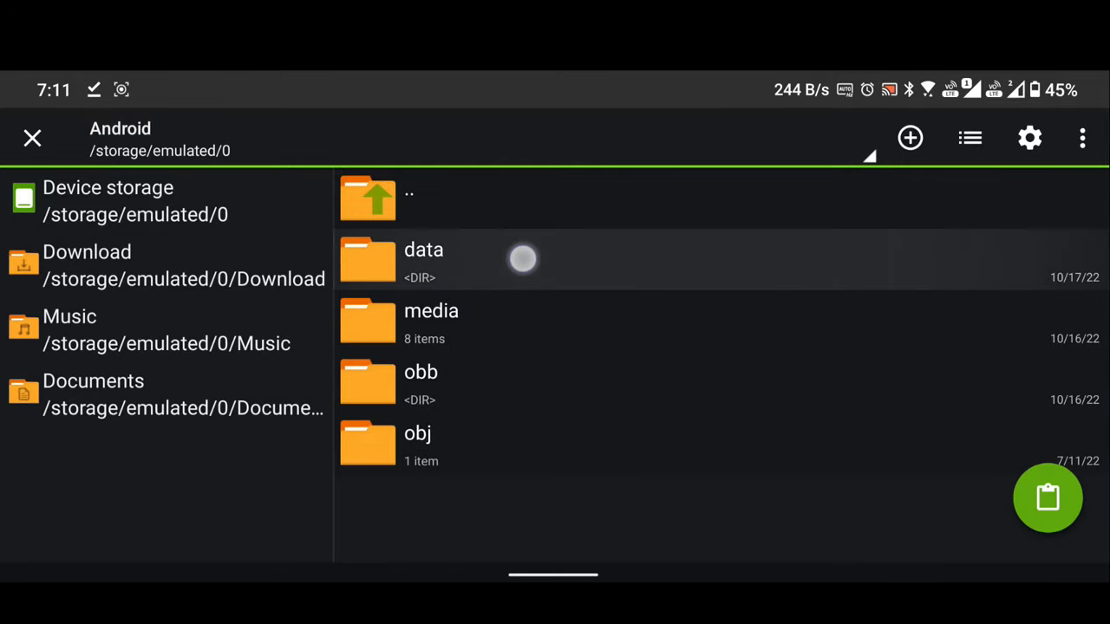
left_click(423, 260)
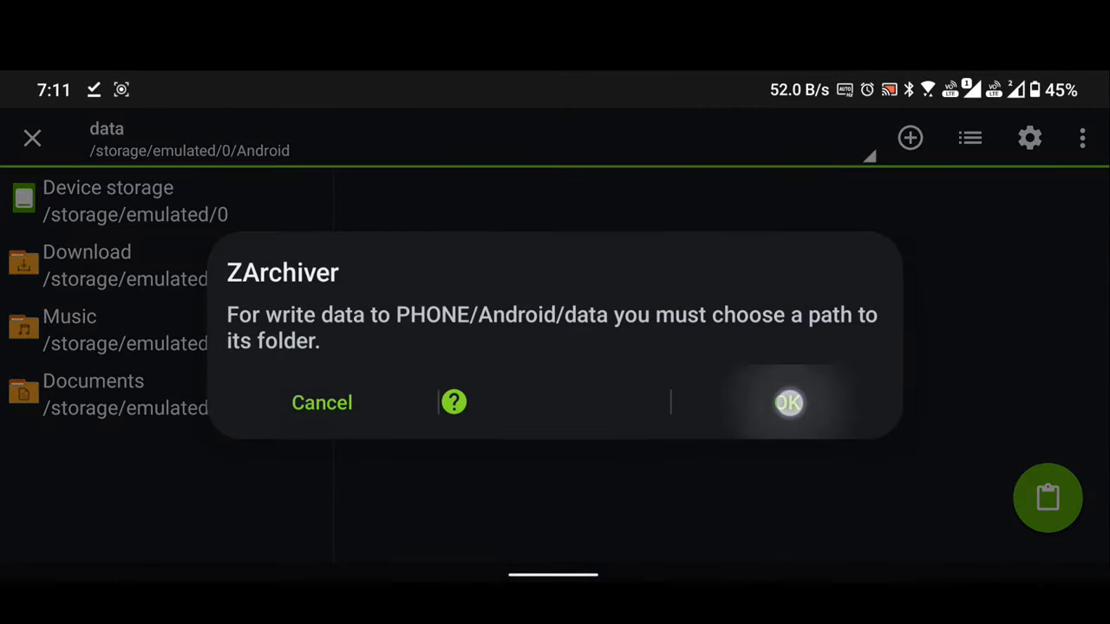
left_click(787, 402)
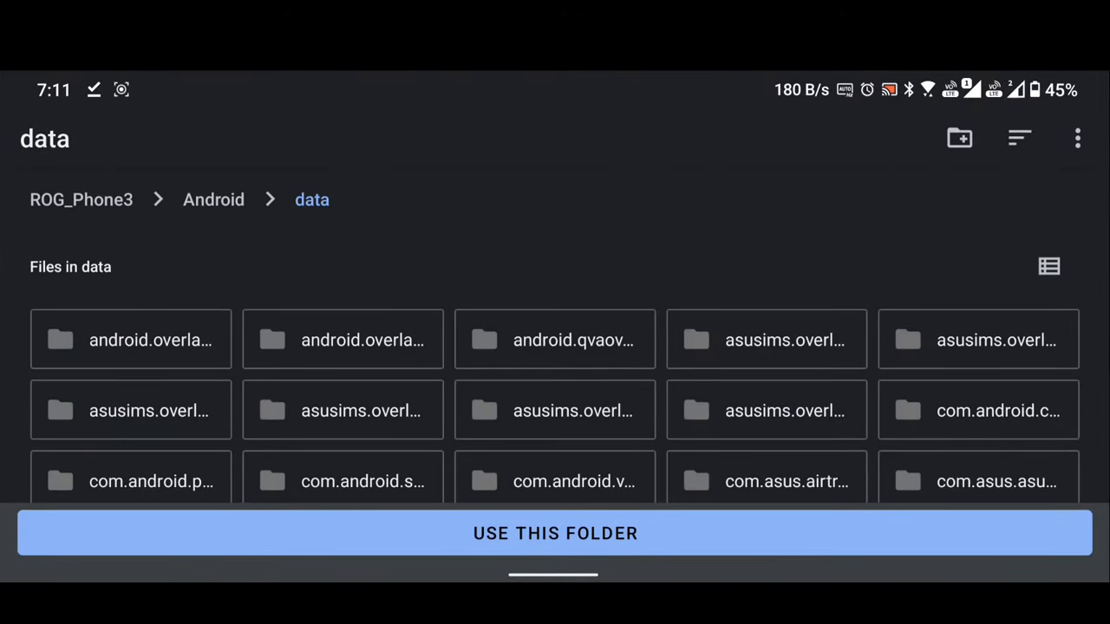
left_click(555, 532)
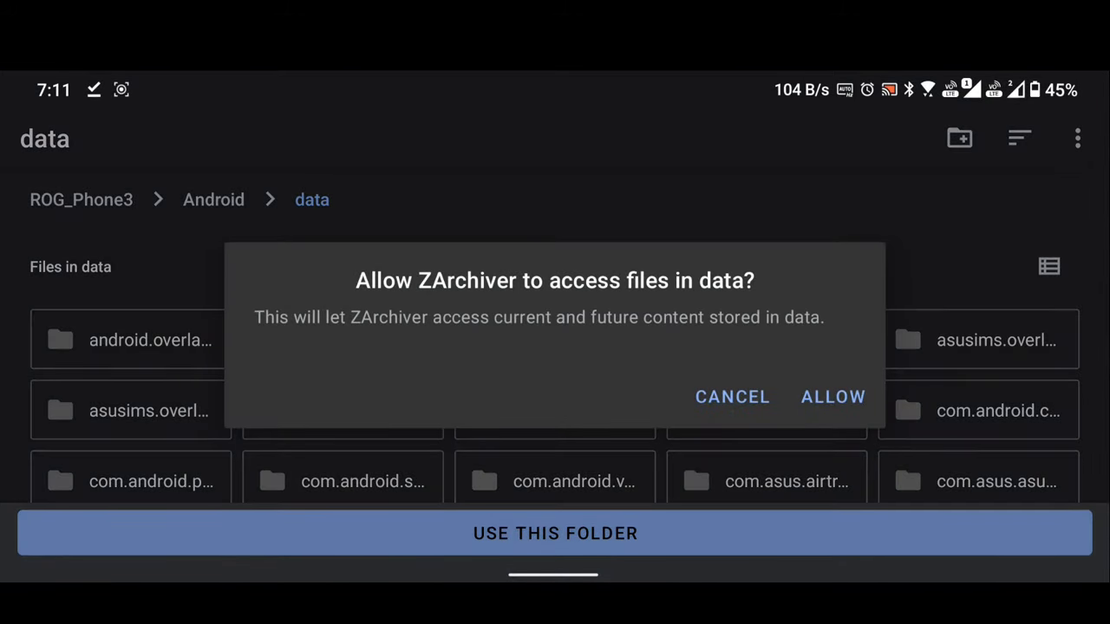
left_click(832, 395)
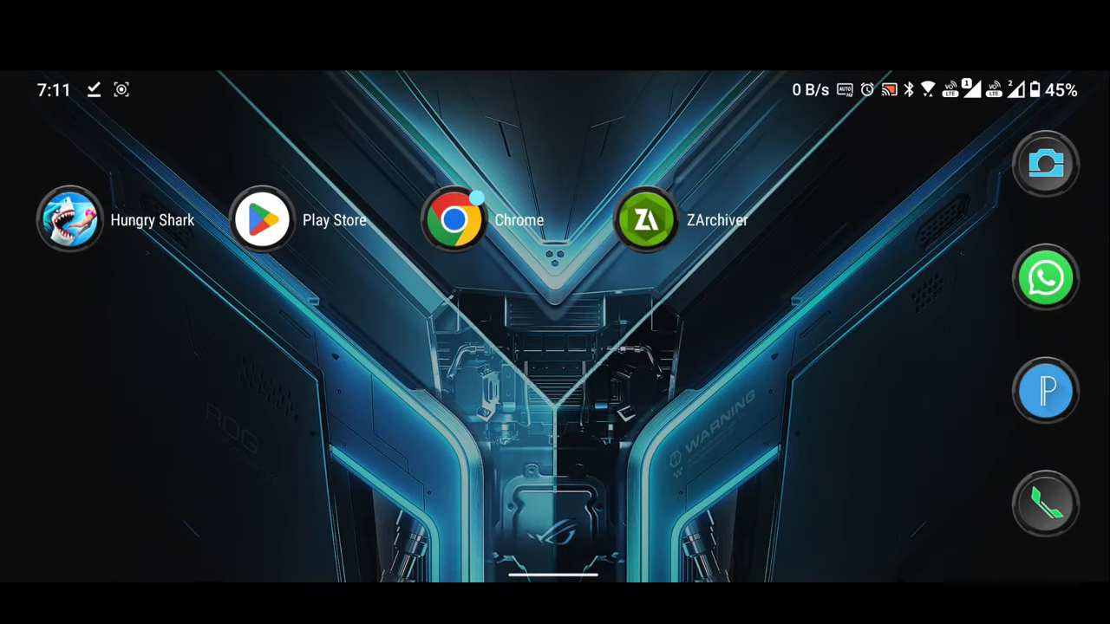
Step: Launch the modded game with over 2.14 billion coins and gems, claim rewards, and start buying the Basking Shark
left_click(69, 219)
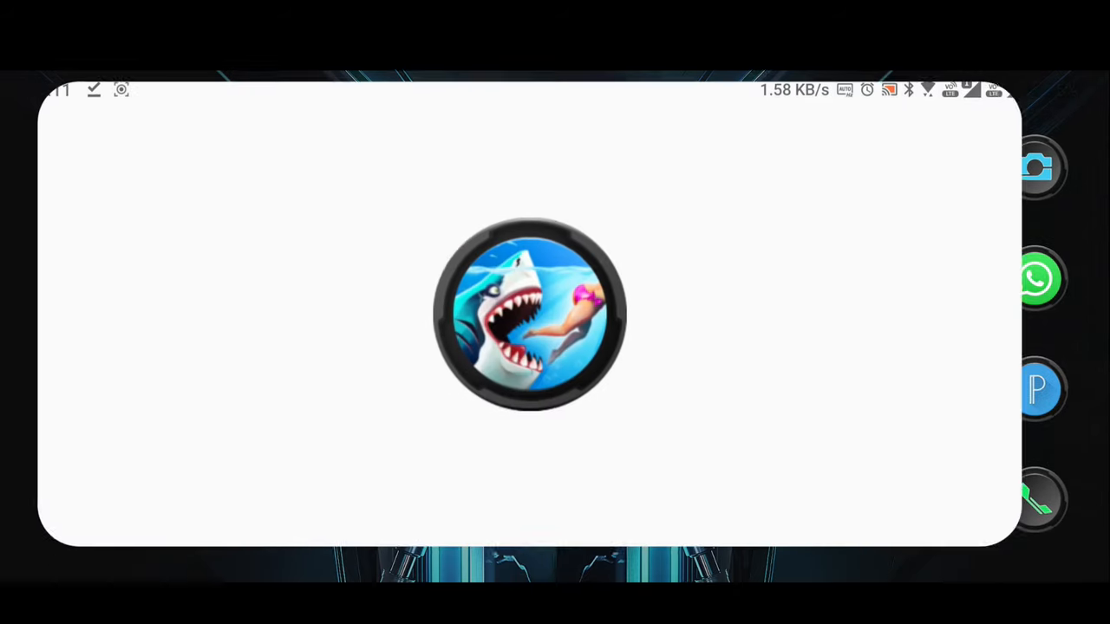
left_click(532, 312)
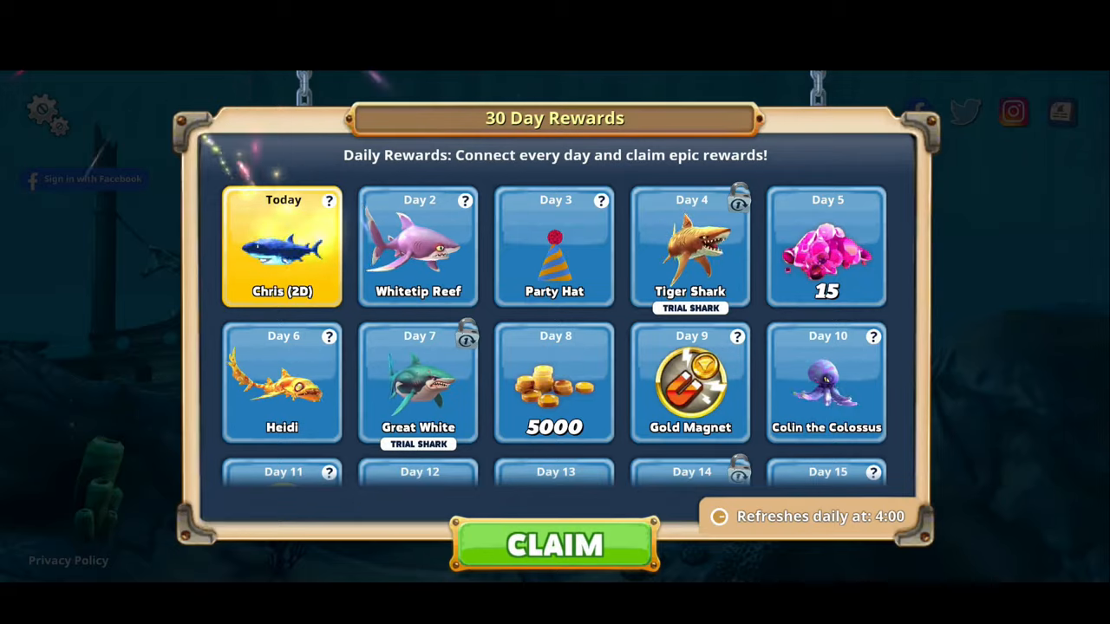
left_click(554, 544)
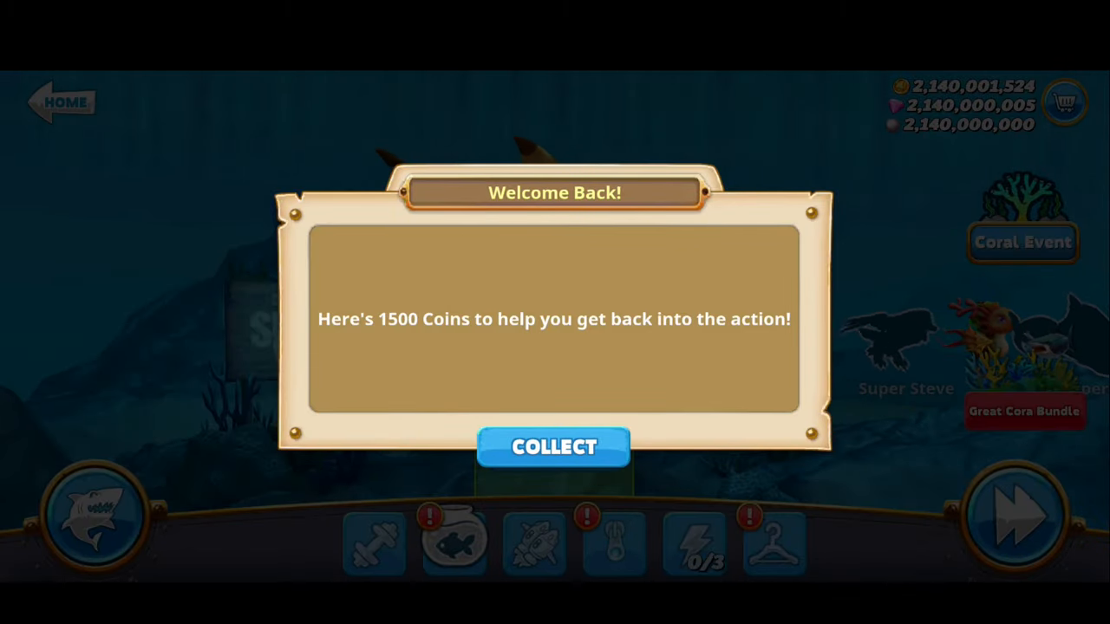
left_click(555, 447)
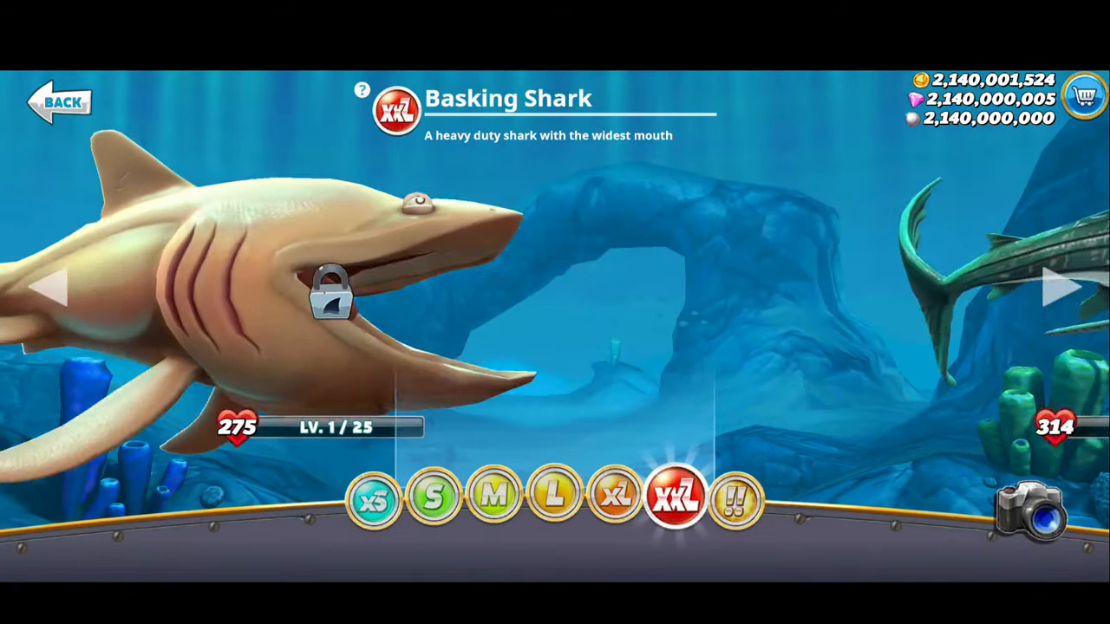
left_click(333, 293)
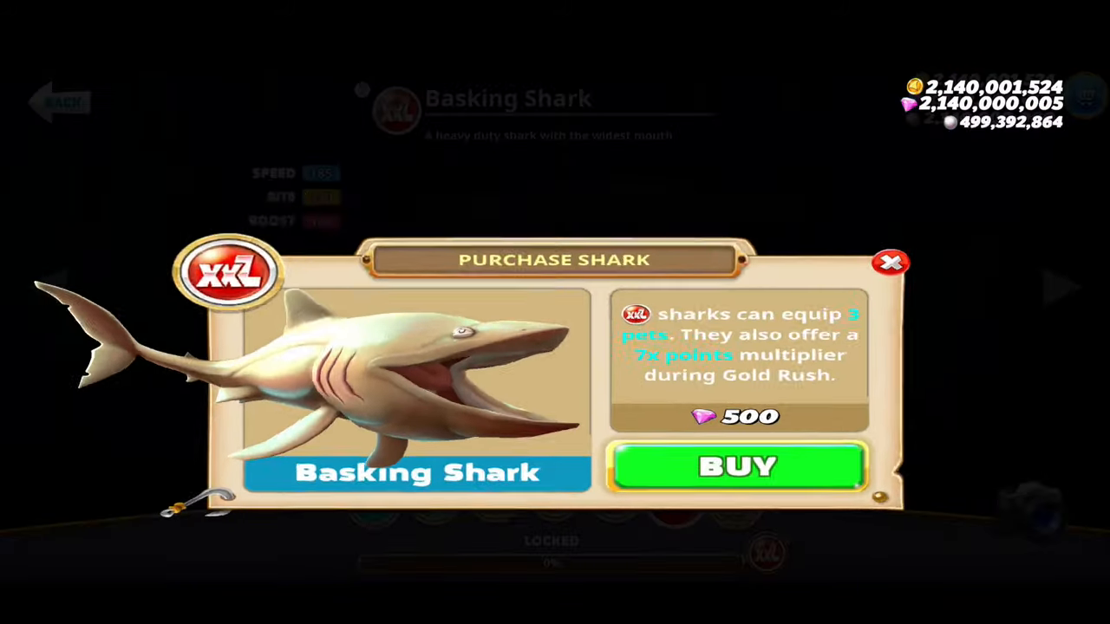